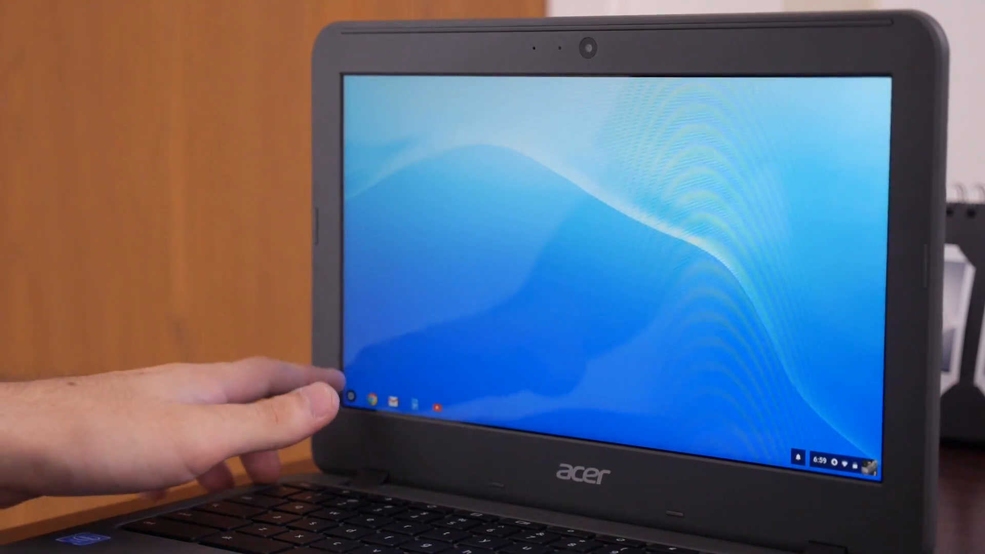
# - Show the existing app launcher, then go into Chrome OS Settings
pyautogui.click(352, 399)
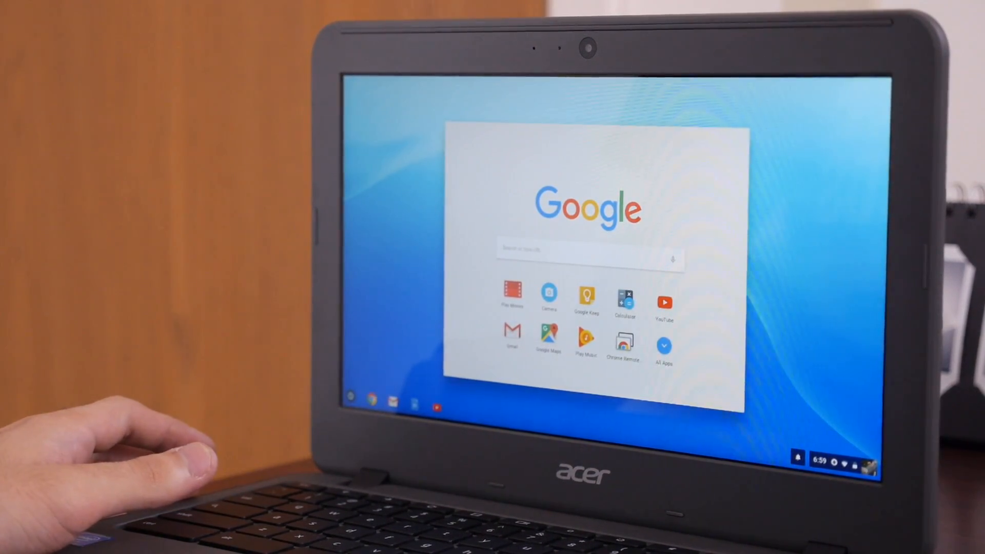
pyautogui.click(662, 346)
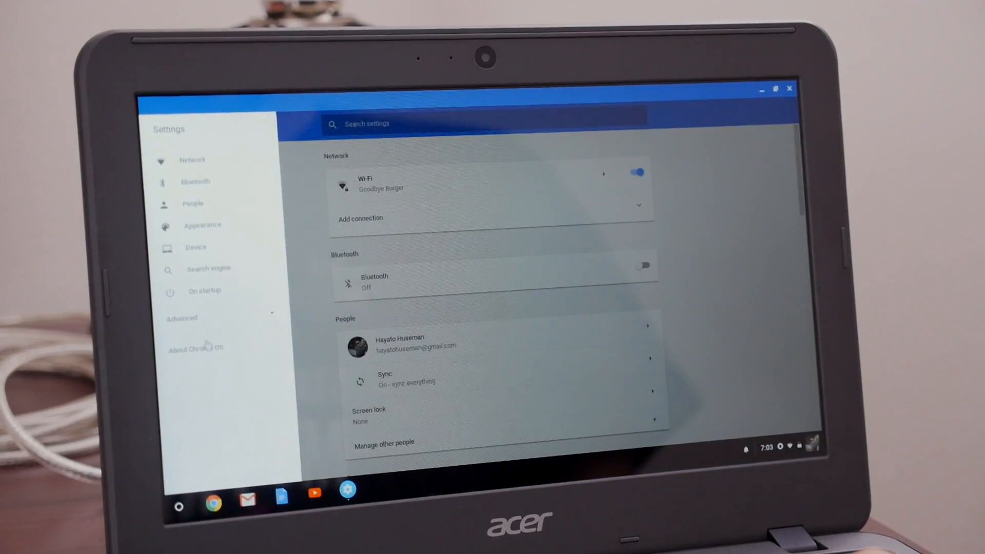
# - From About Chrome OS, switch the update channel to Developer - unstable
pyautogui.click(195, 347)
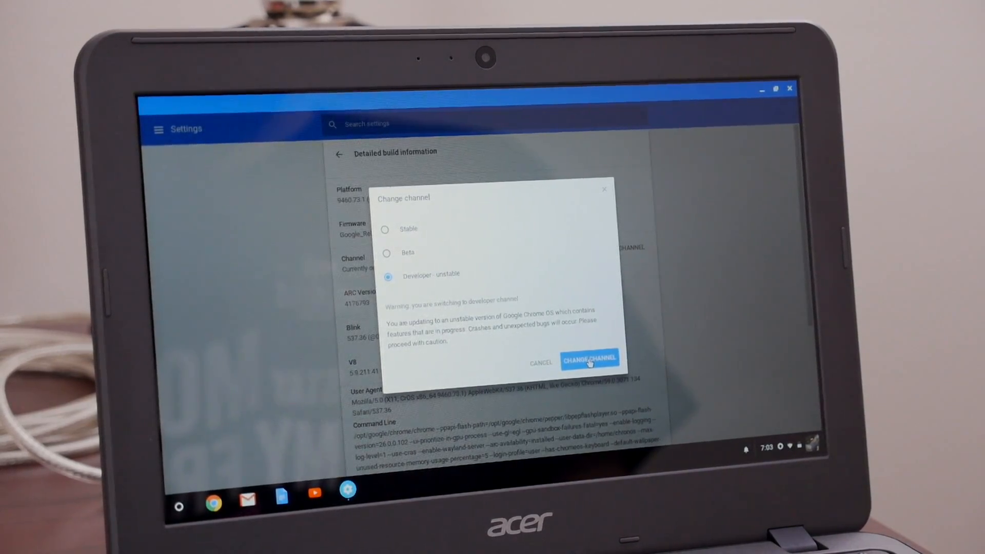
pyautogui.click(589, 359)
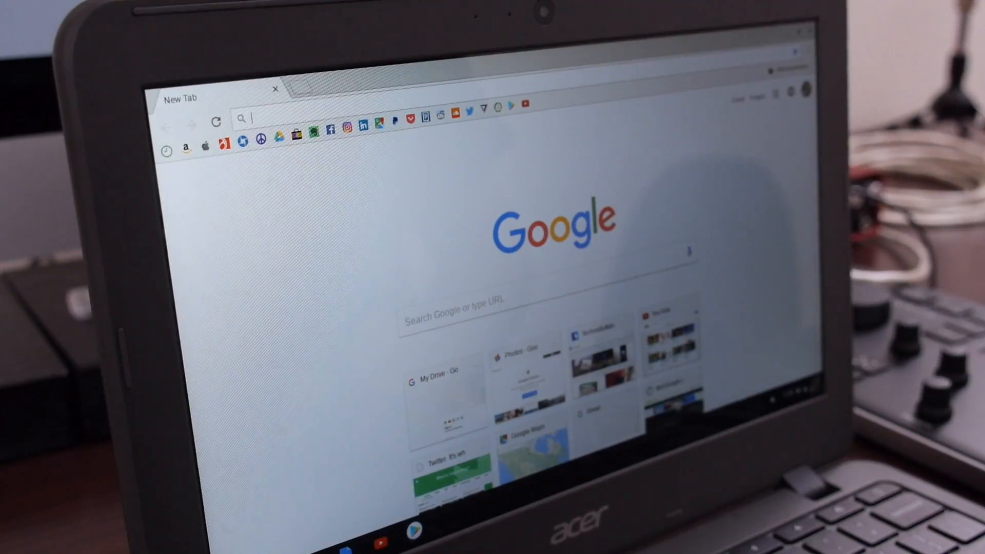
# - In chrome://flags enable the Peeking Launcher experiment and restart the Chromebook
pyautogui.write('chrome://flags')
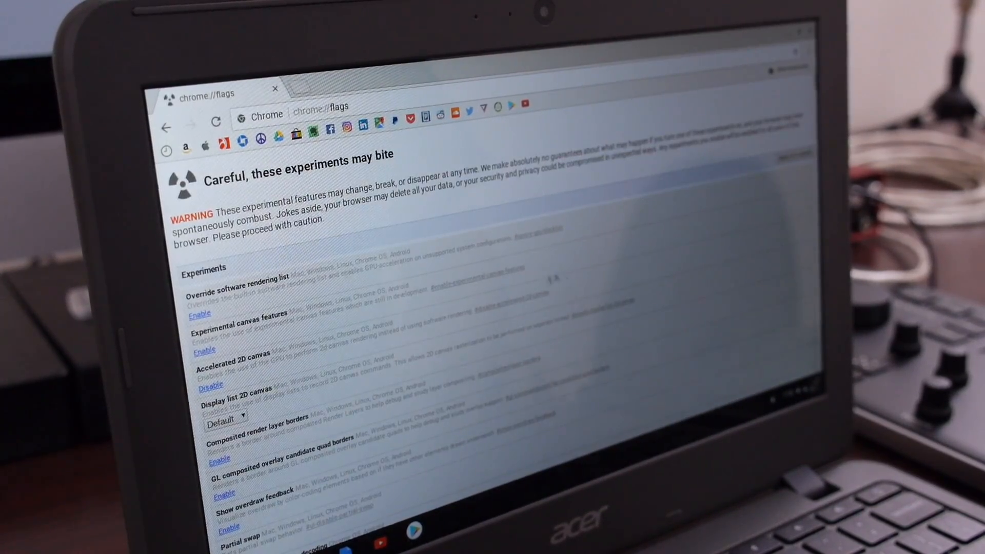
pyautogui.scroll(-3)
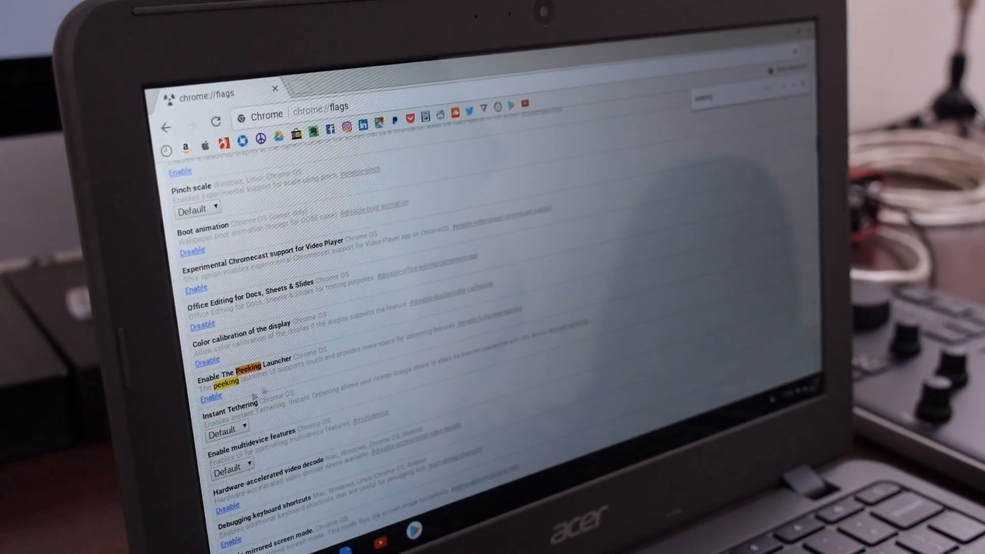
pyautogui.click(211, 396)
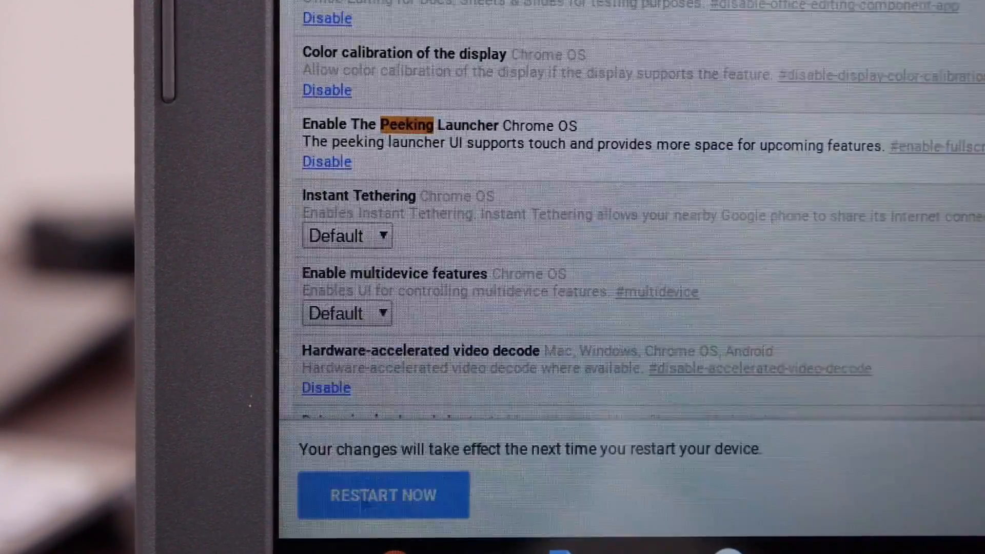
pyautogui.click(382, 495)
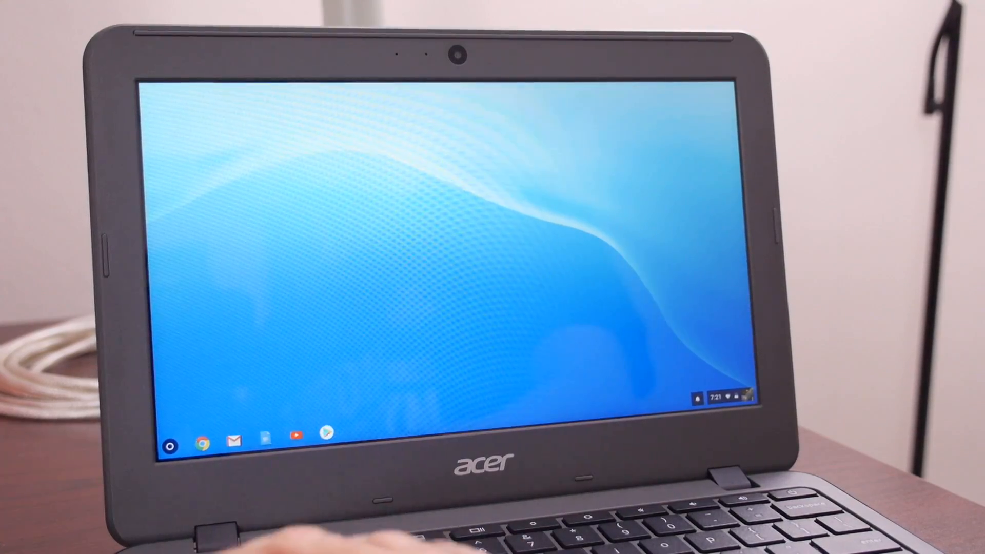
# - Show the peeking launcher, expand it to the full vertical app list, then peek it again
pyautogui.click(171, 438)
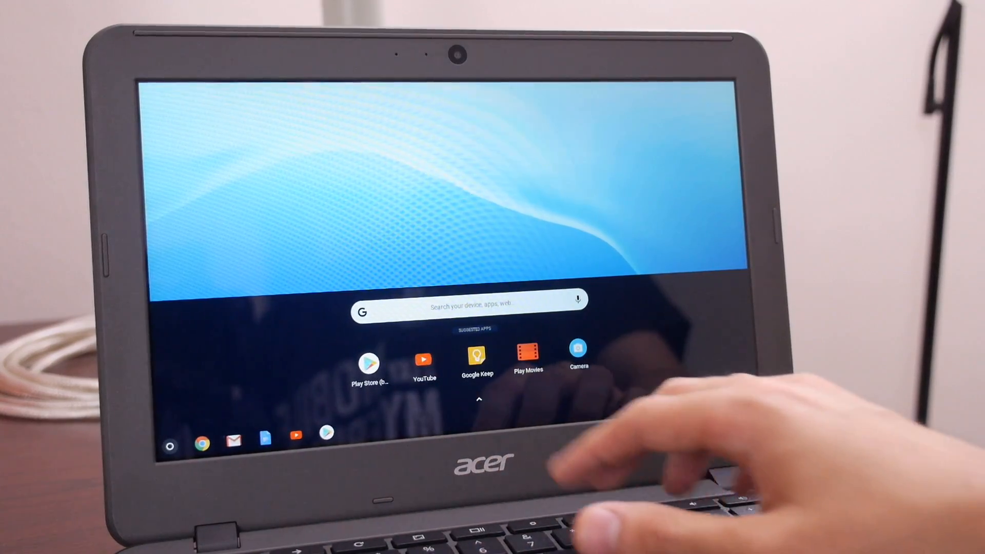
pyautogui.click(479, 399)
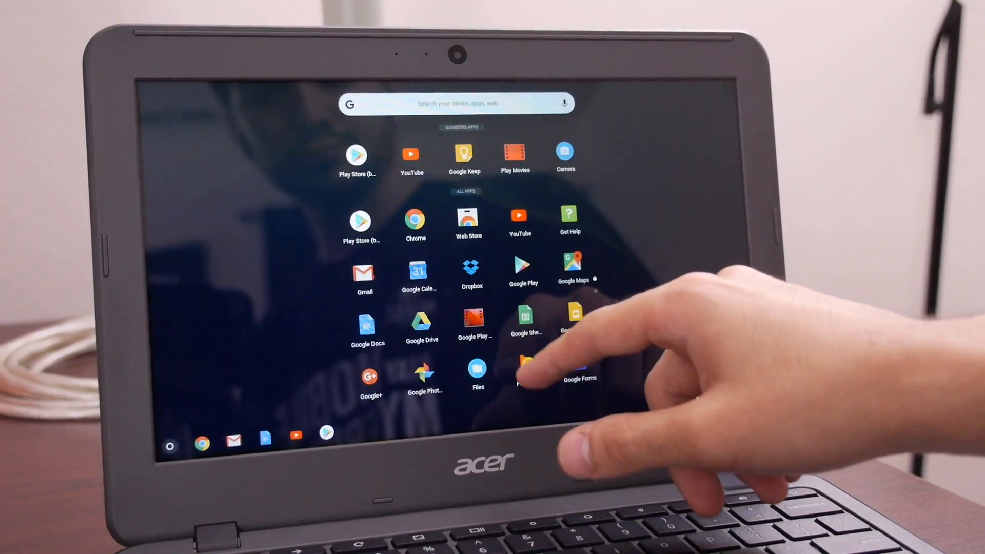
pyautogui.scroll(-3)
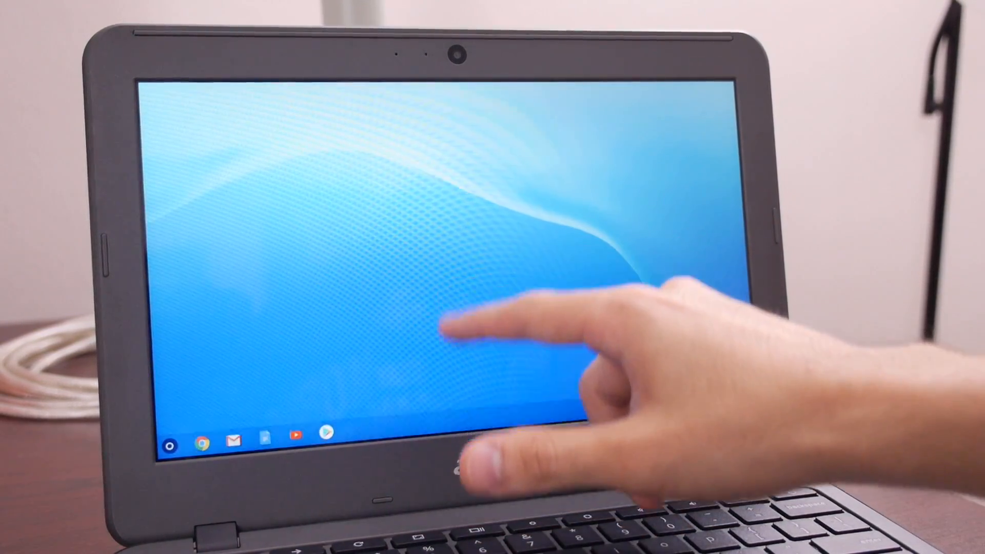
pyautogui.click(169, 445)
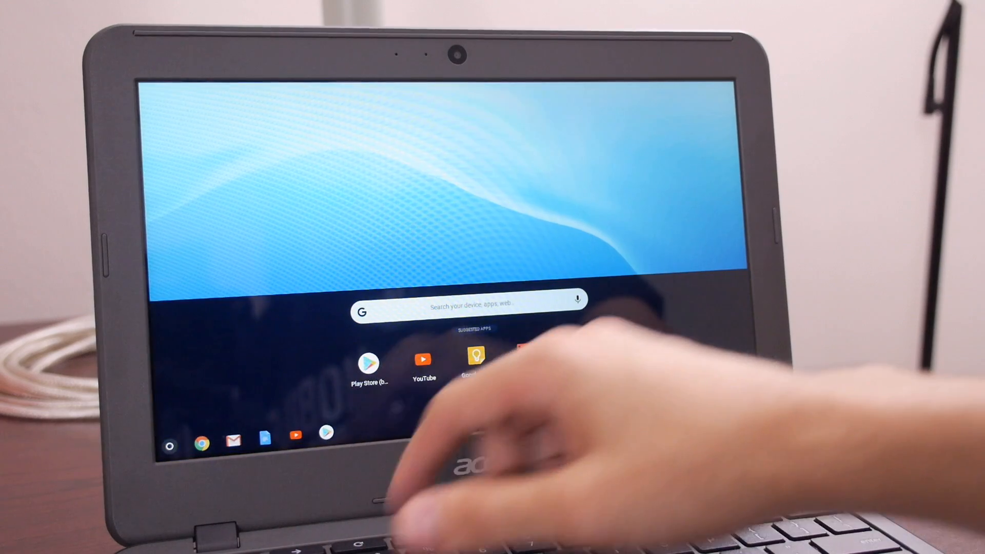